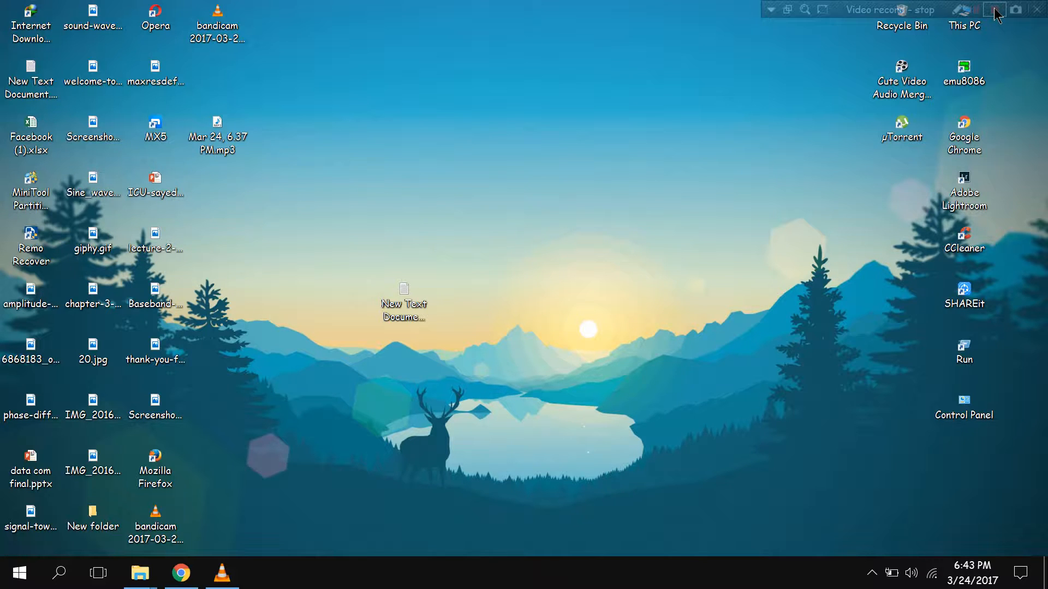
- Launch Cute Video Audio Merger Free from its desktop shortcut
left_click(994, 10)
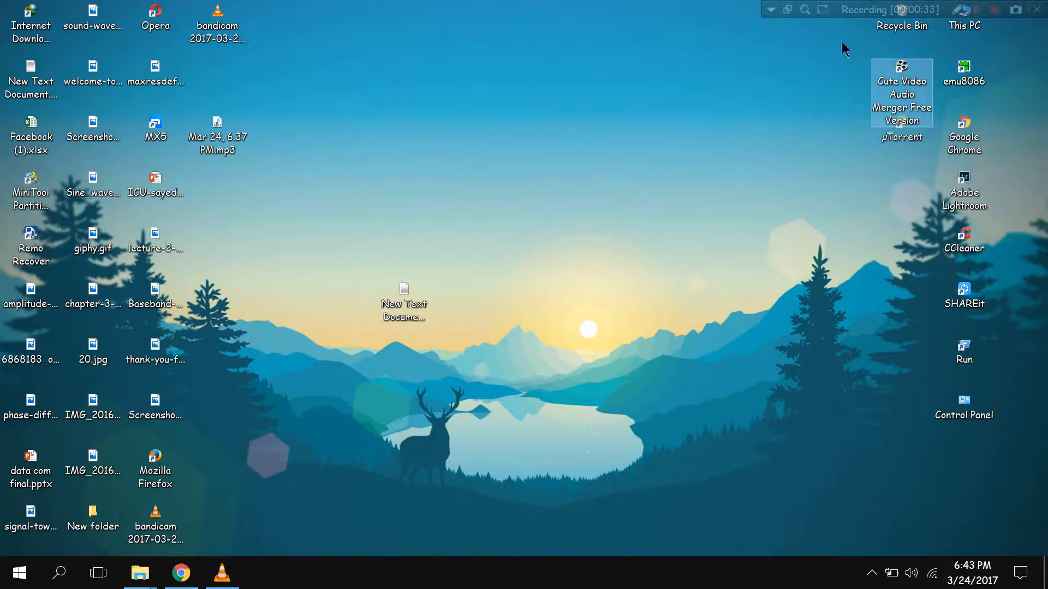
mouse_move(882, 92)
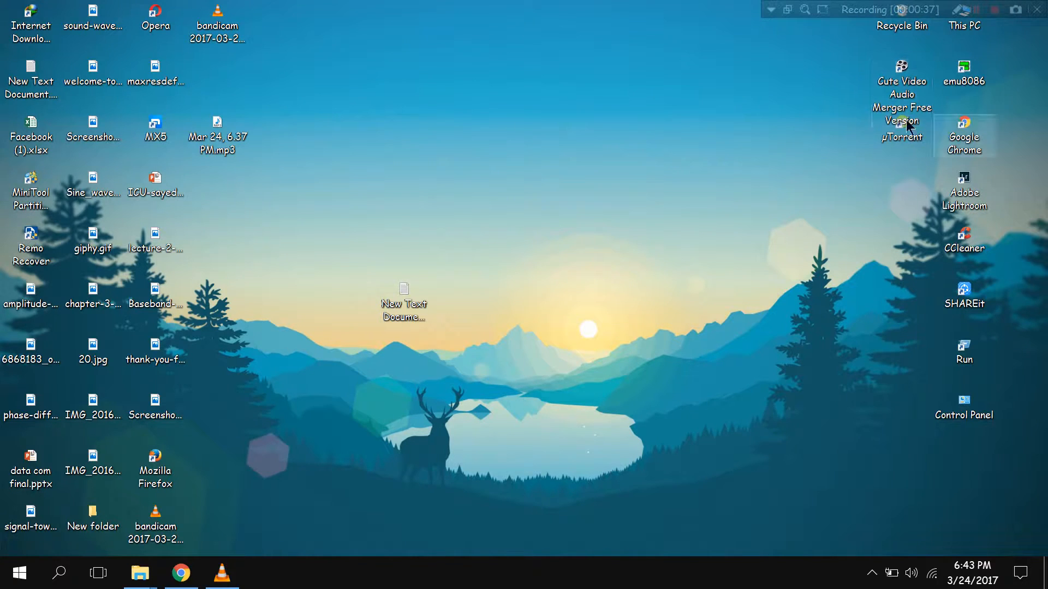
left_click(963, 72)
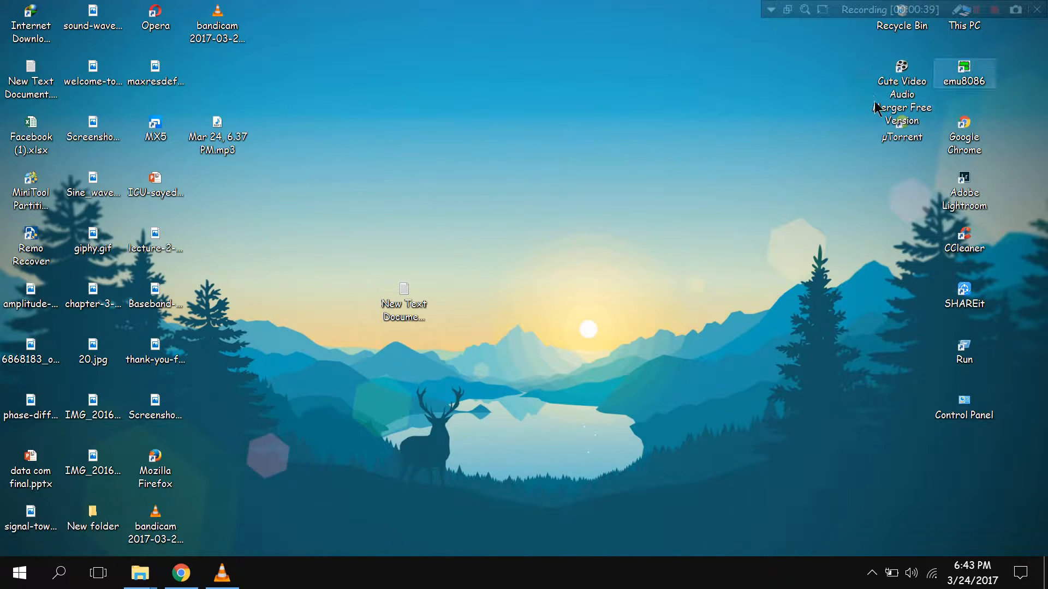
left_click(901, 77)
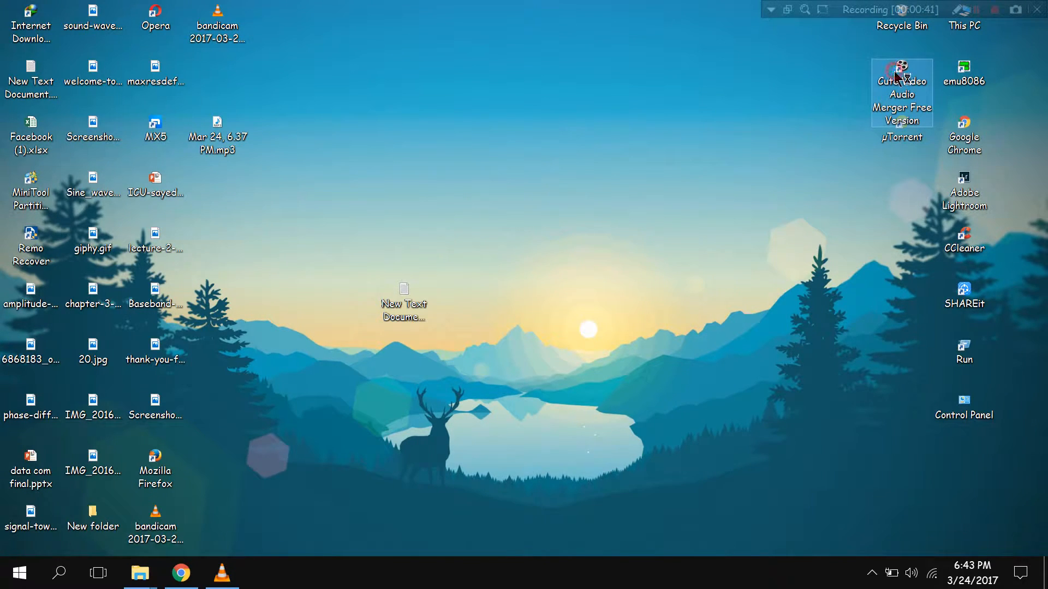
double_click(901, 76)
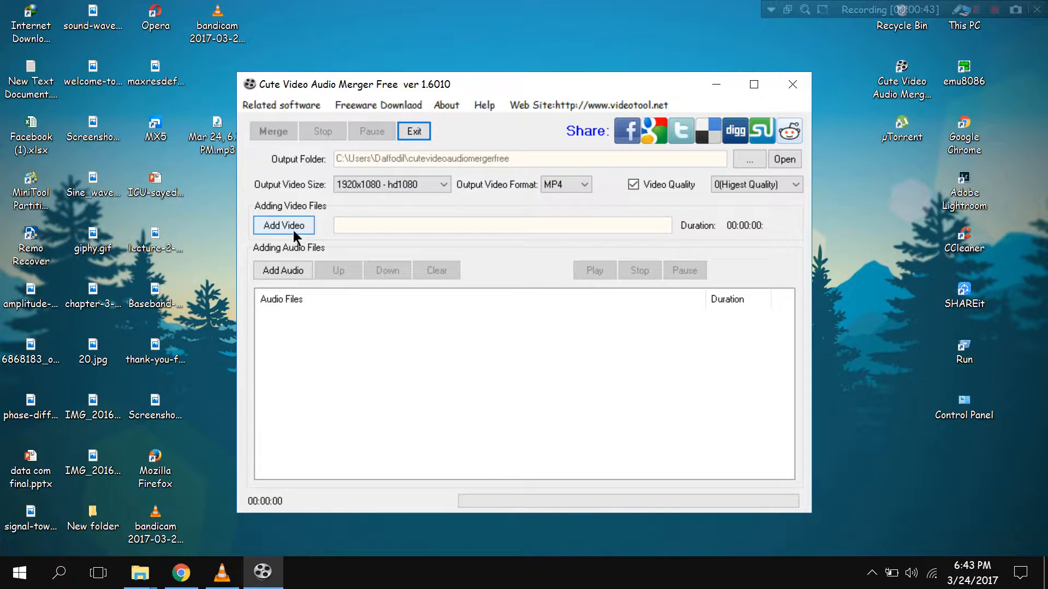
left_click(283, 225)
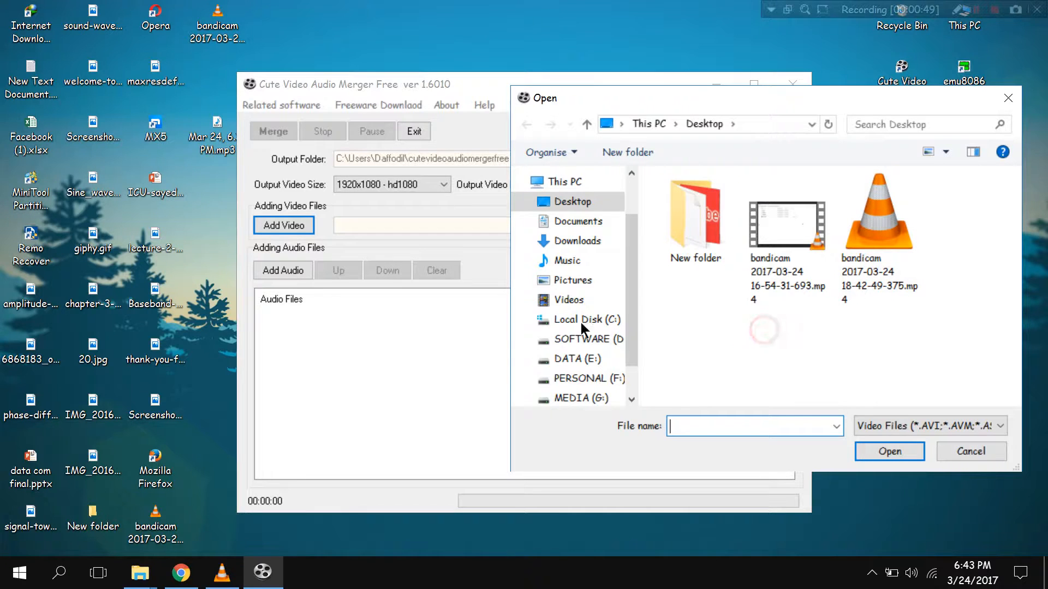
left_click(786, 227)
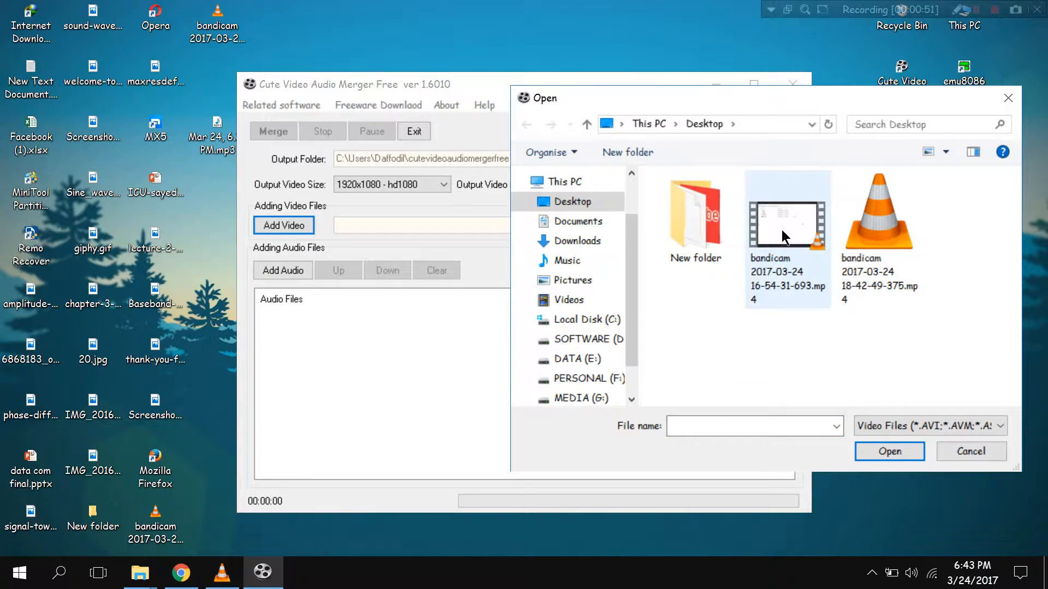
left_click(787, 220)
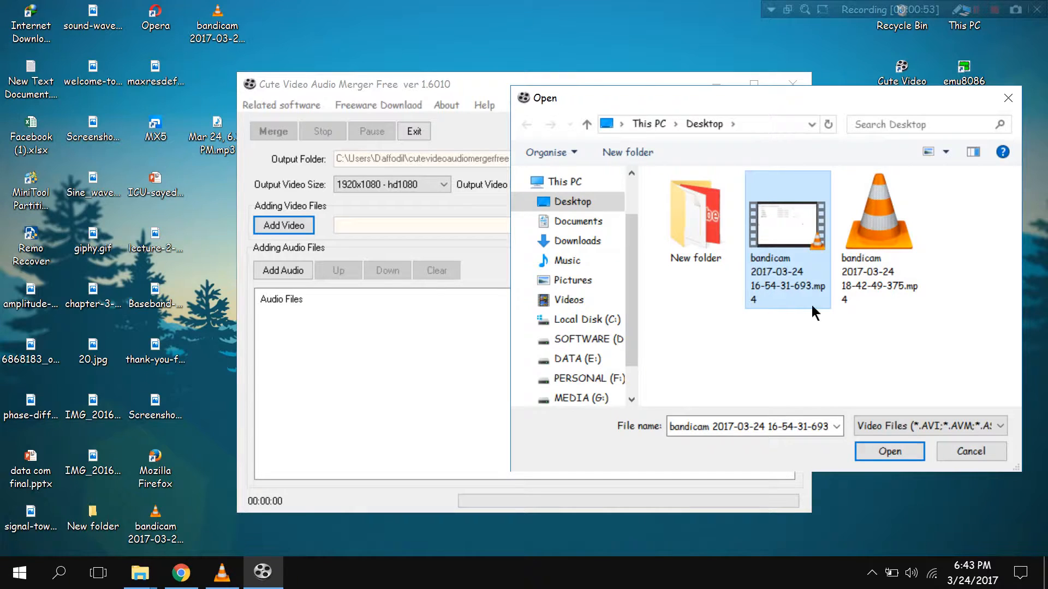
mouse_move(760, 177)
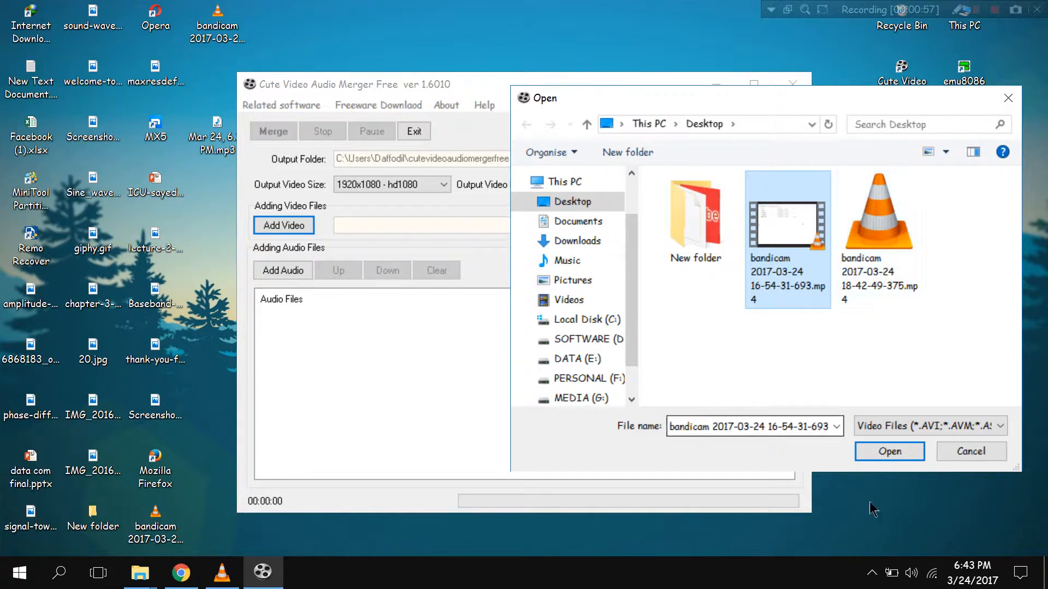
left_click(889, 450)
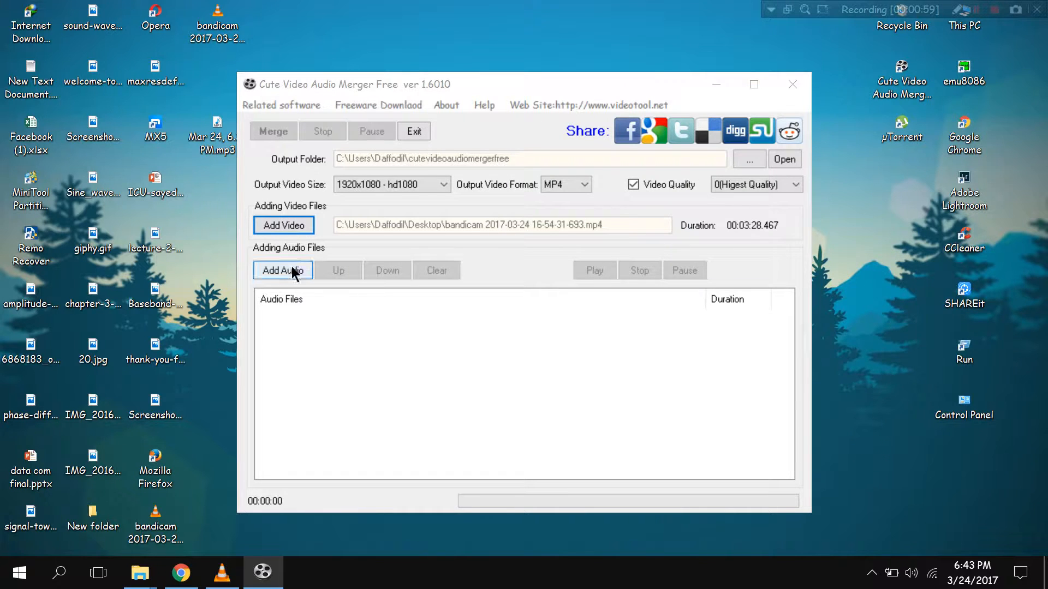
- Add Mar 24, 6.37 PM.mp3 as the audio track
left_click(283, 271)
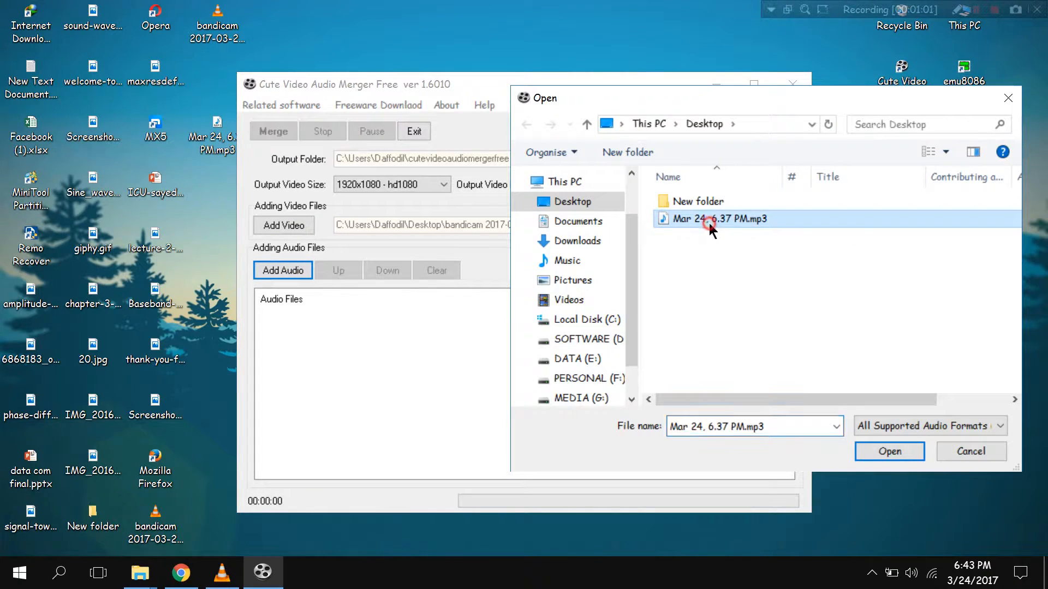
left_click(889, 451)
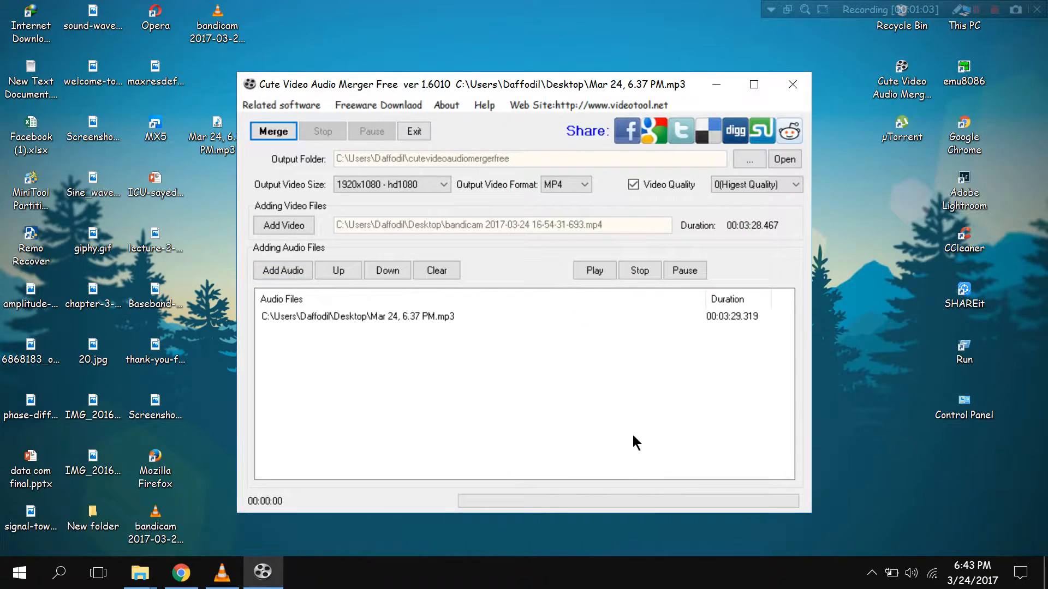
left_click(443, 184)
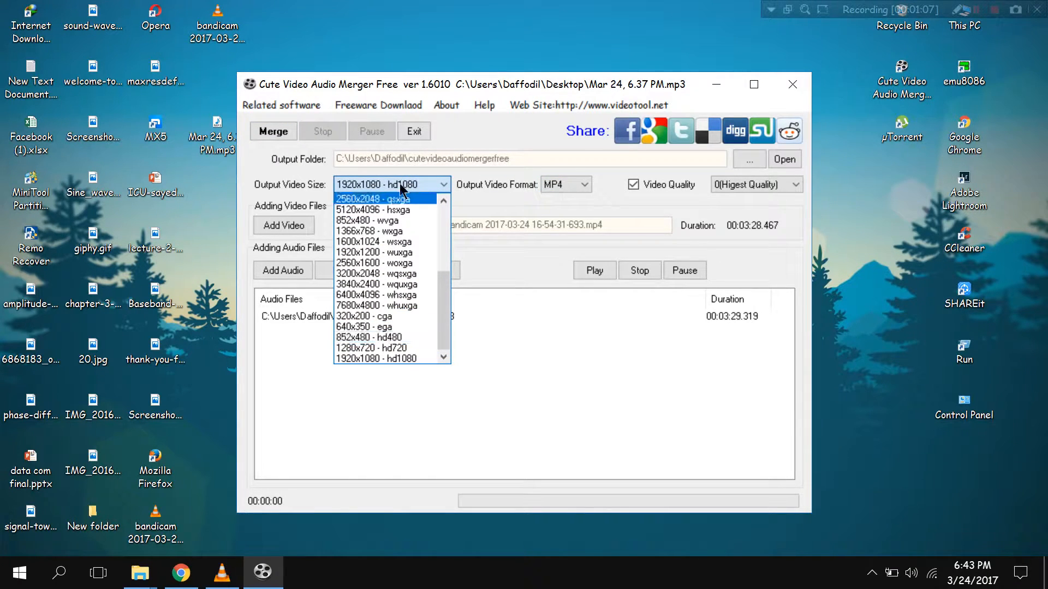
mouse_move(390, 359)
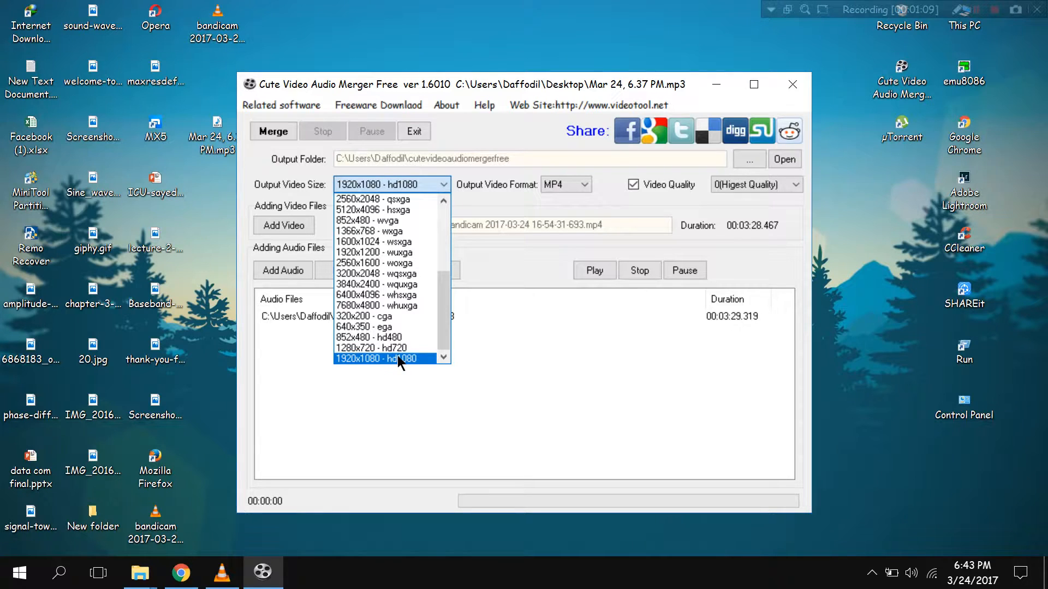
left_click(391, 359)
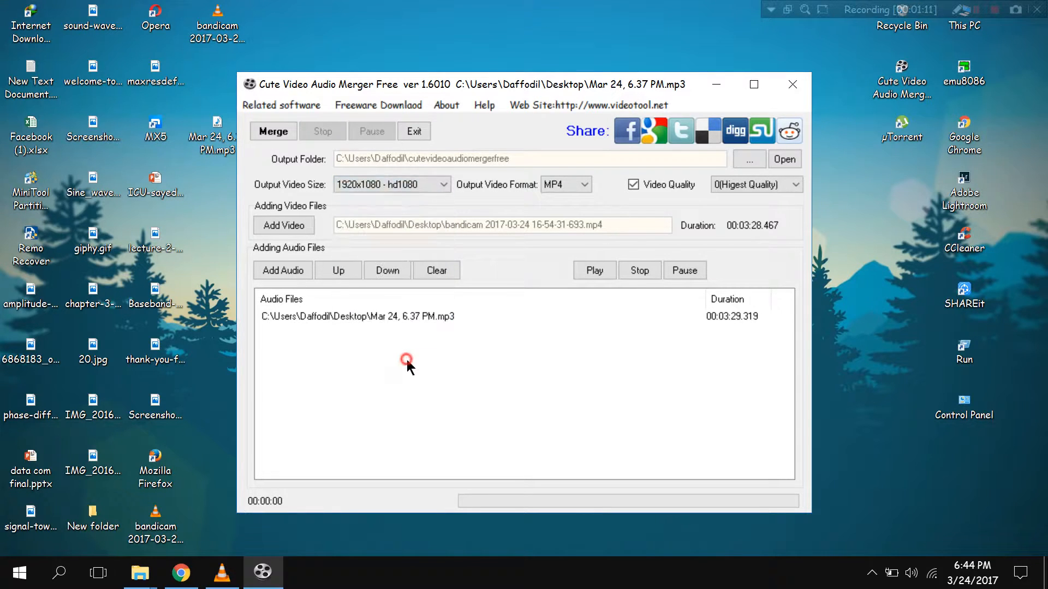
left_click(586, 184)
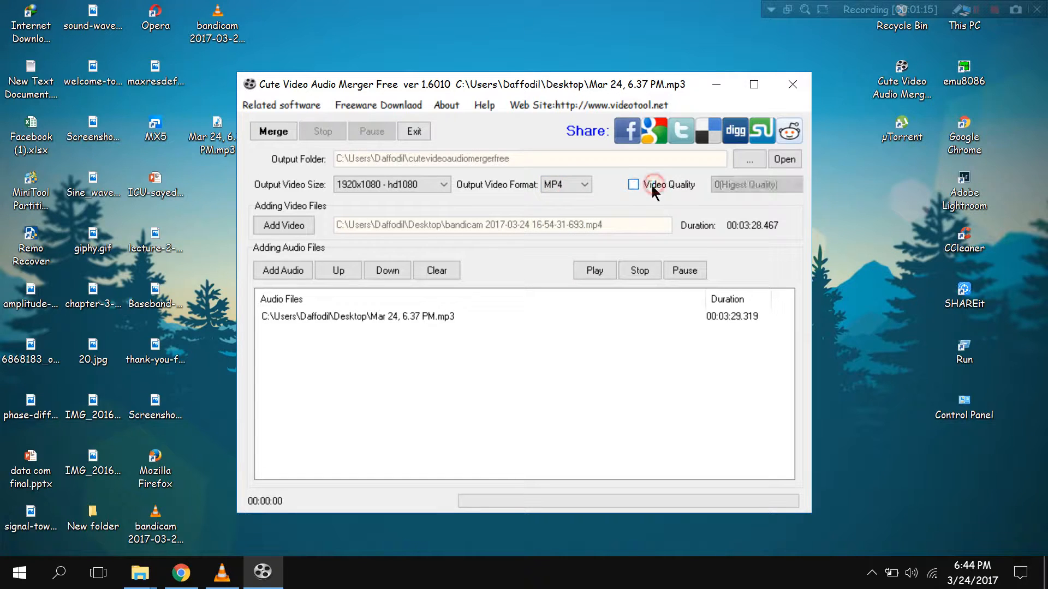
left_click(632, 184)
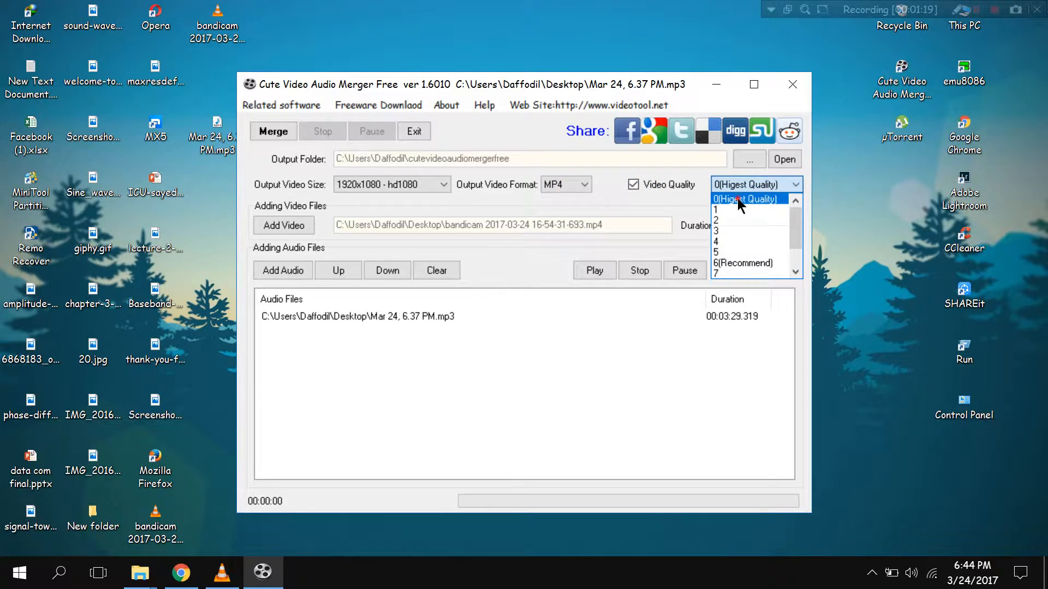
left_click(742, 199)
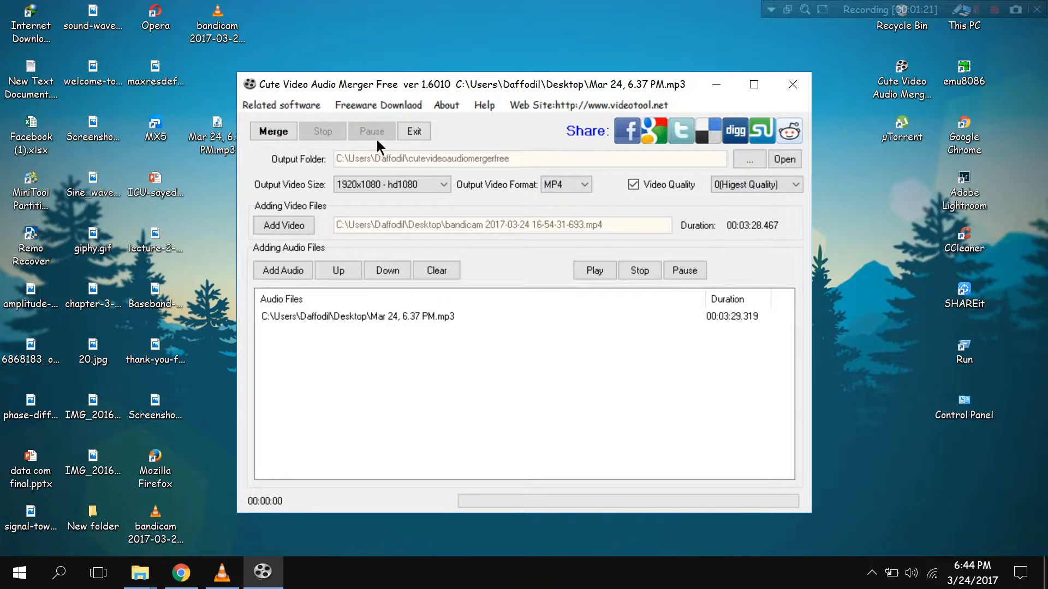
- Merge into a new MP4 and play the 121 MB output file in VLC
left_click(273, 130)
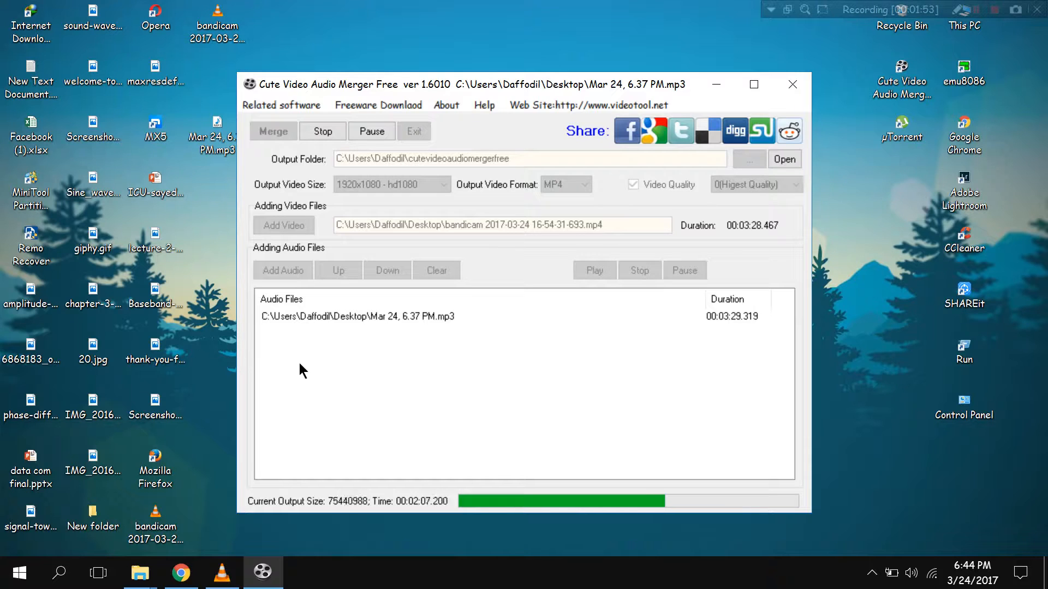
mouse_move(403, 271)
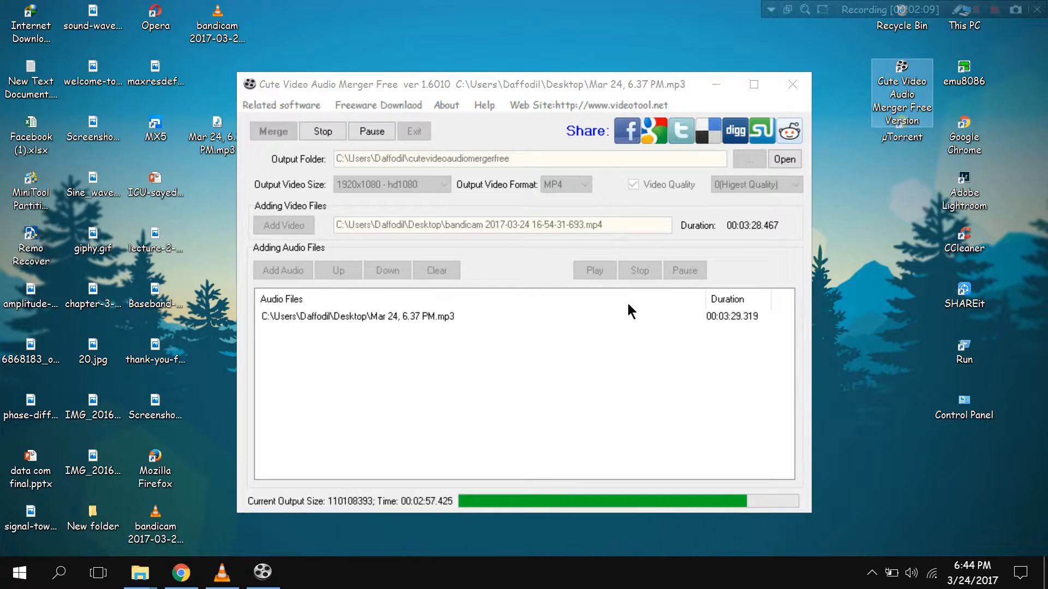
mouse_move(621, 305)
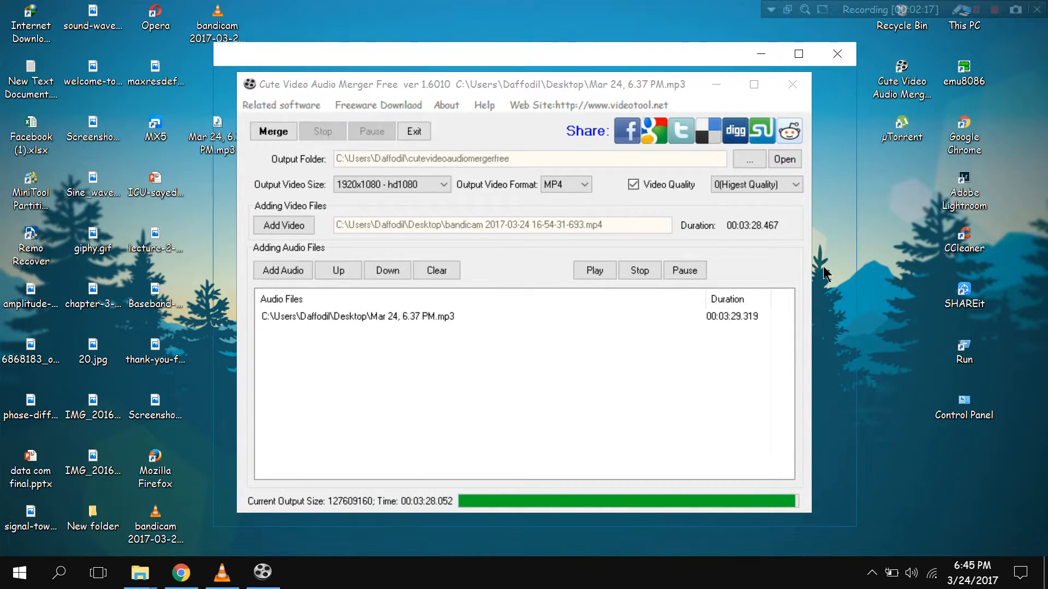
left_click(783, 159)
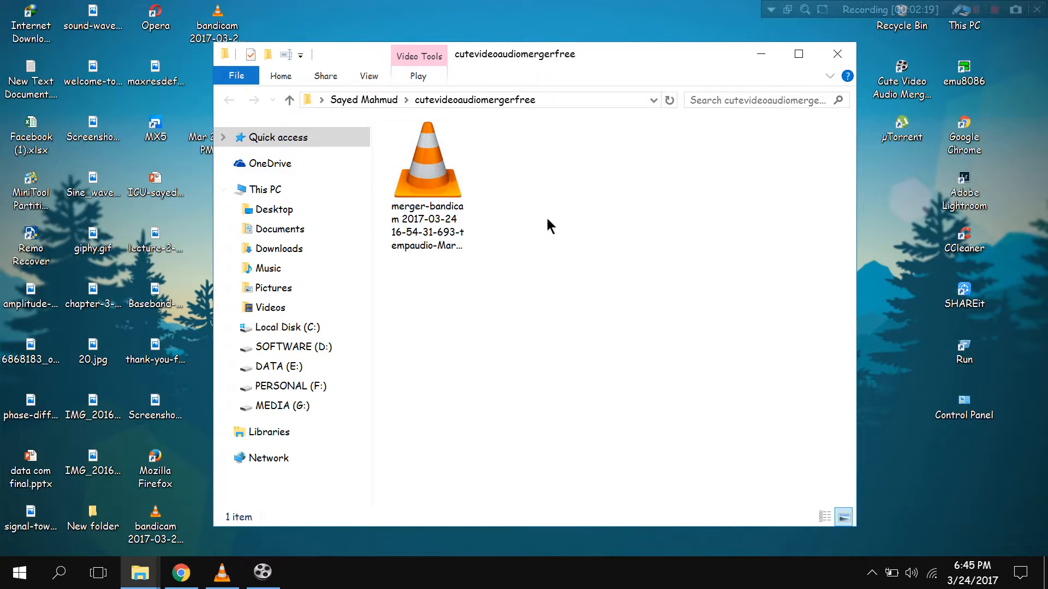
left_click(438, 177)
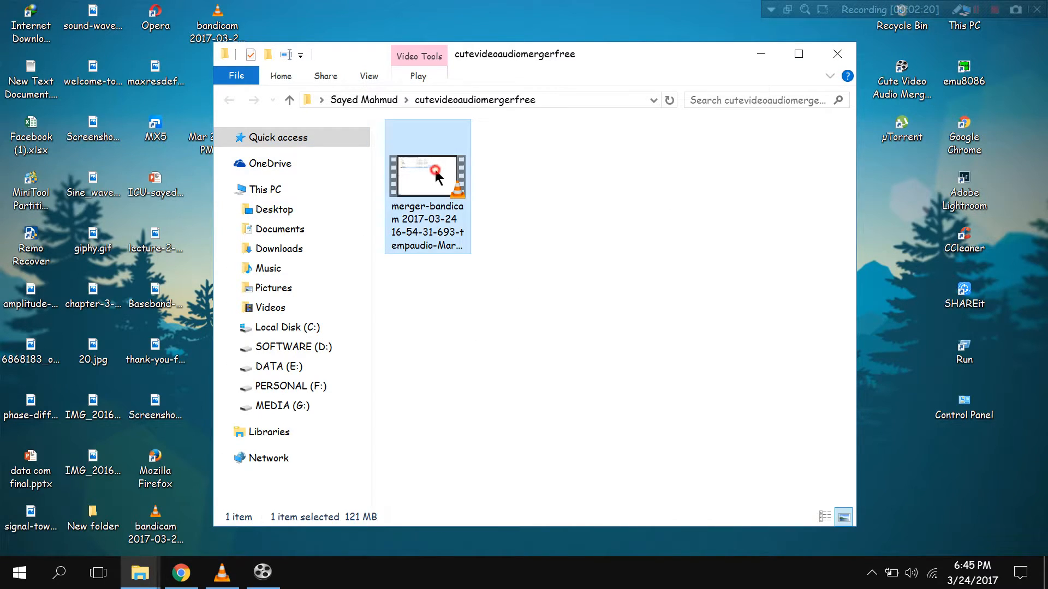
double_click(427, 159)
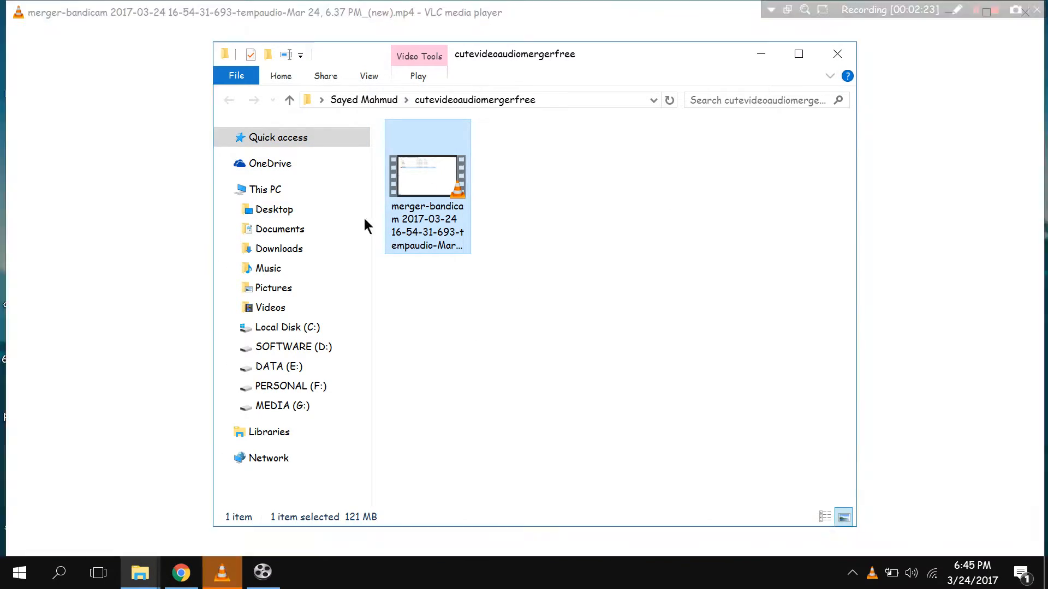